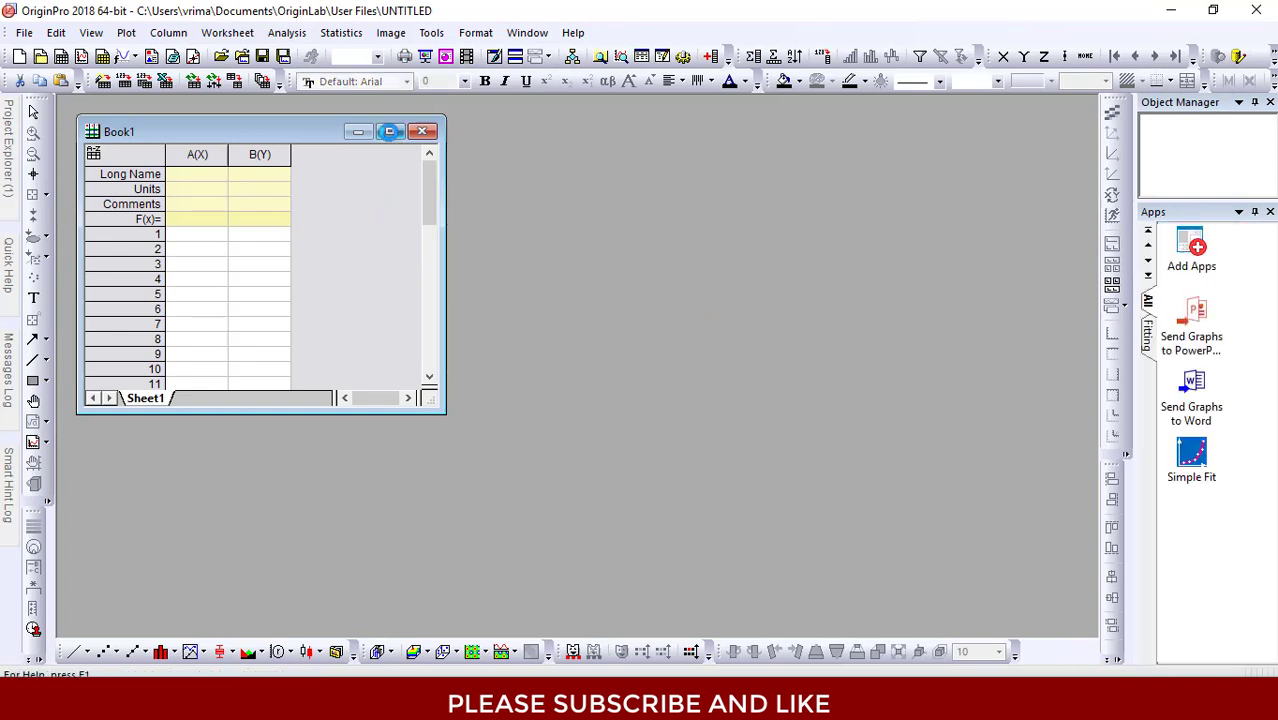
Maximize Book1 and fill columns A and B with 2, 4 and 4, 6
click(388, 132)
text(A)
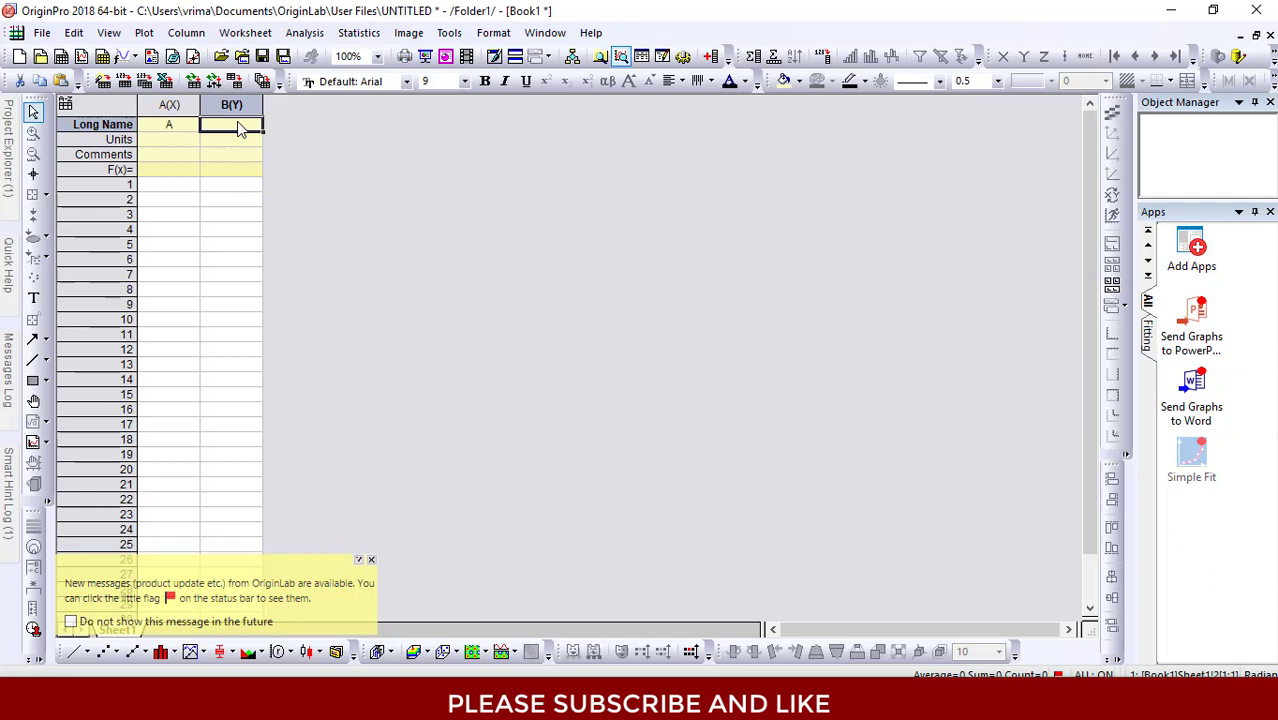
click(168, 184)
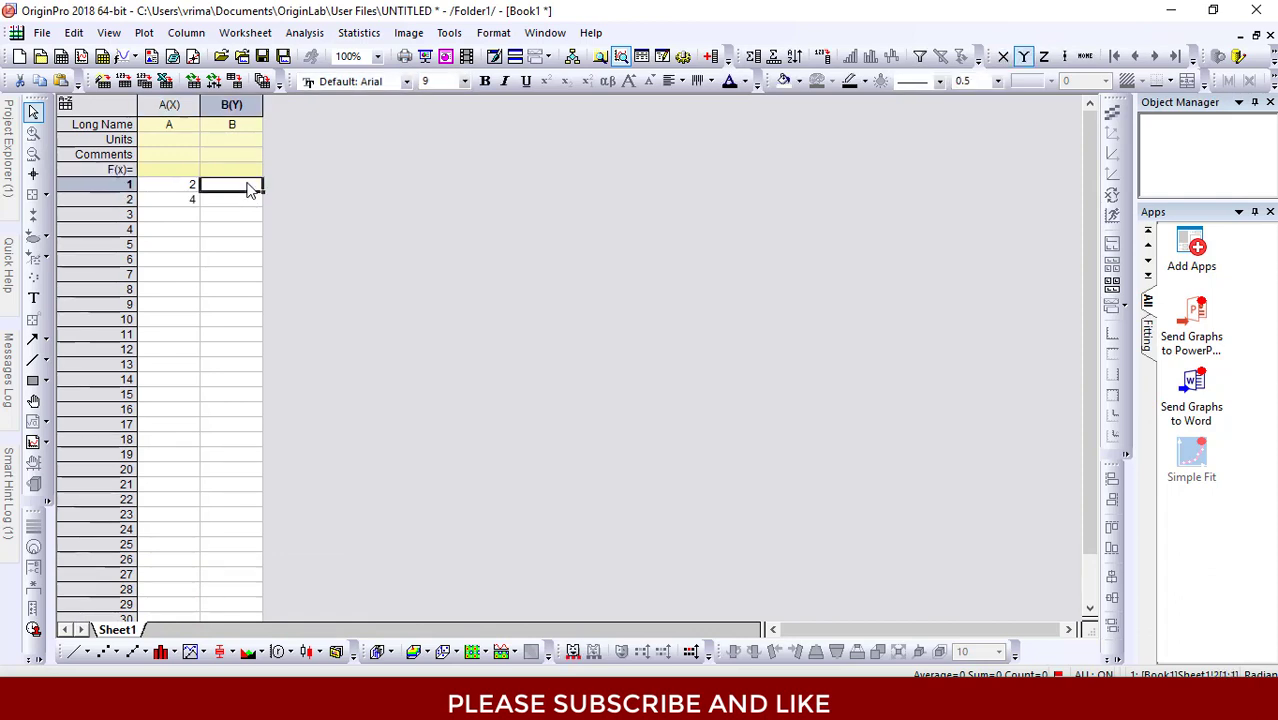
text(6)
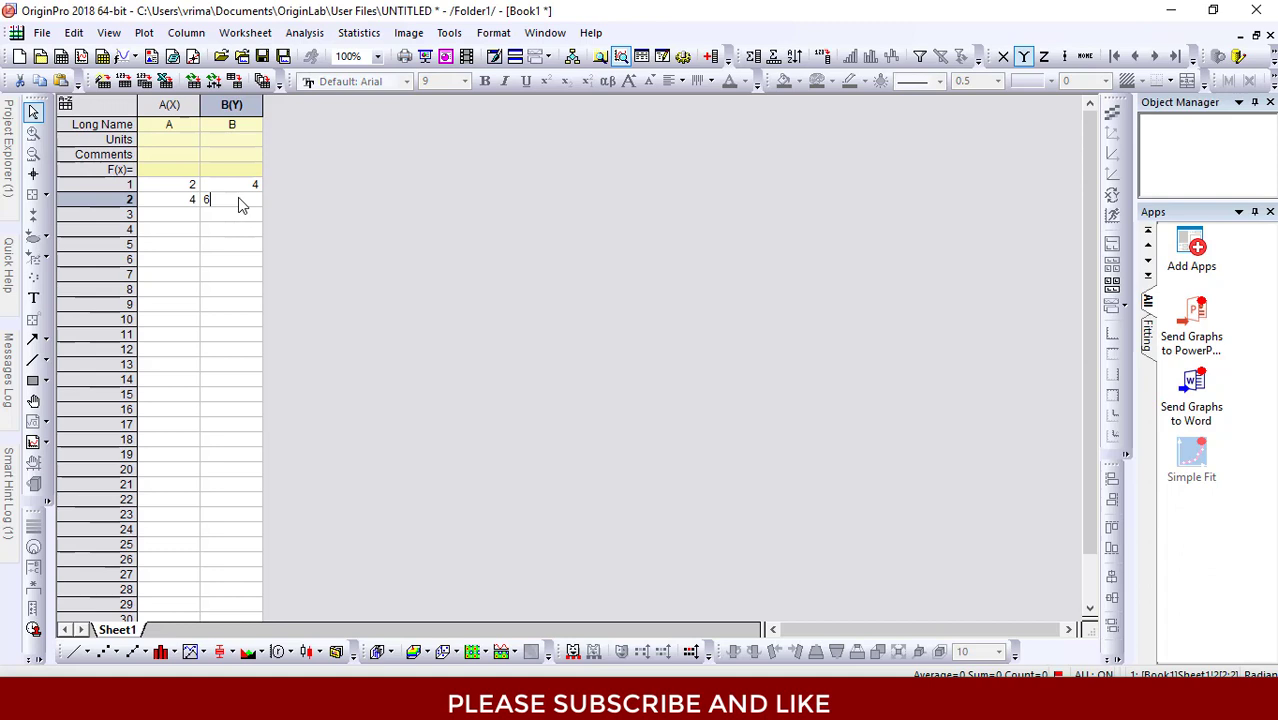
key(Return)
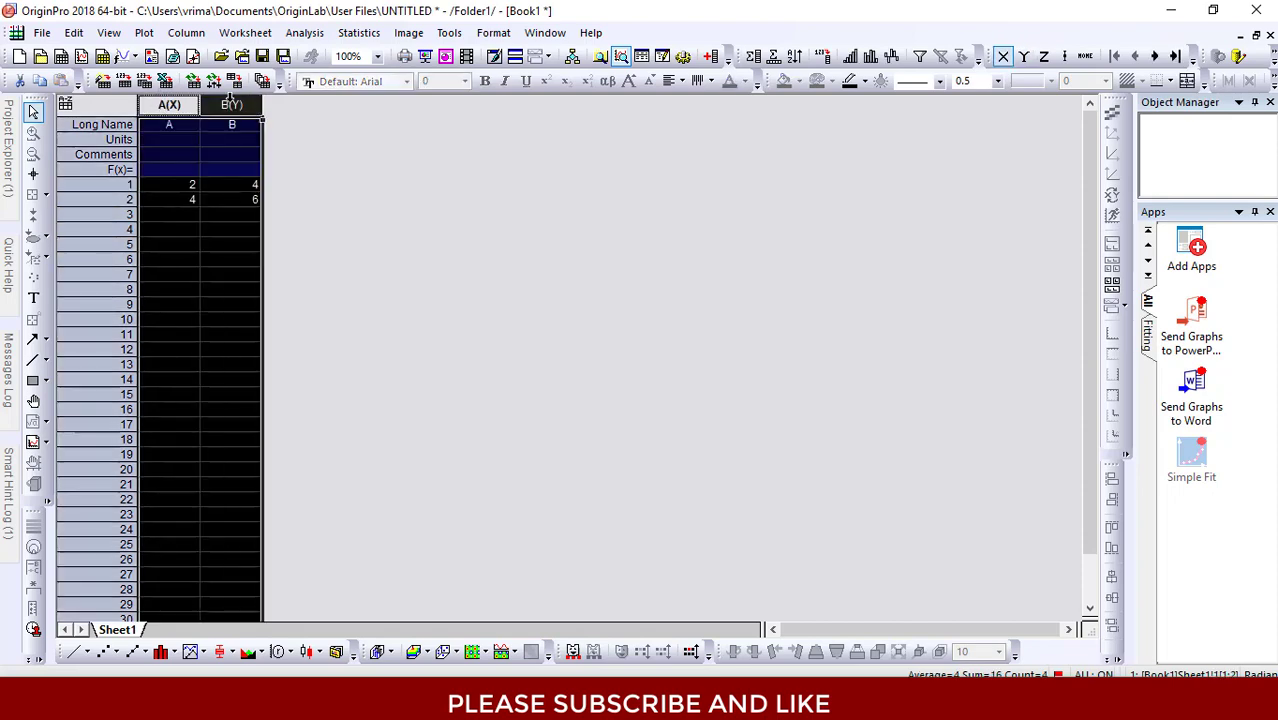
Plot the selected columns as a 2D line graph from the Plot menu
click(144, 32)
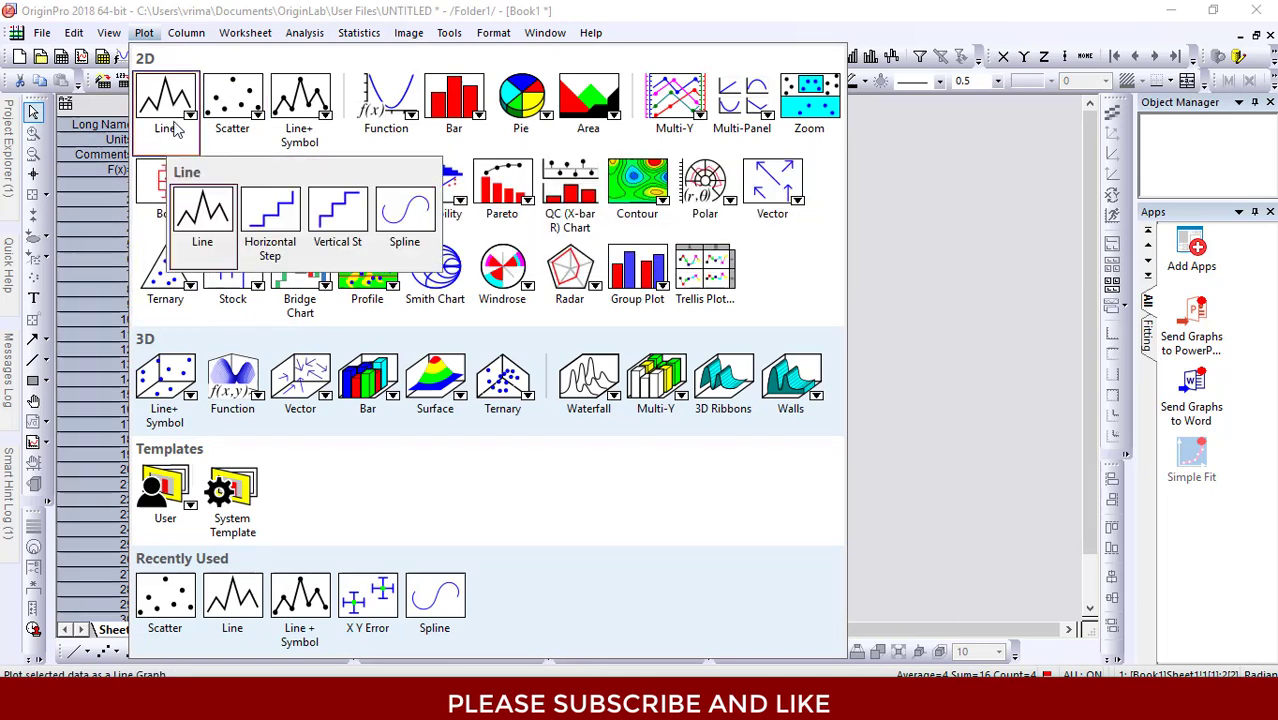
mouse_move(202, 210)
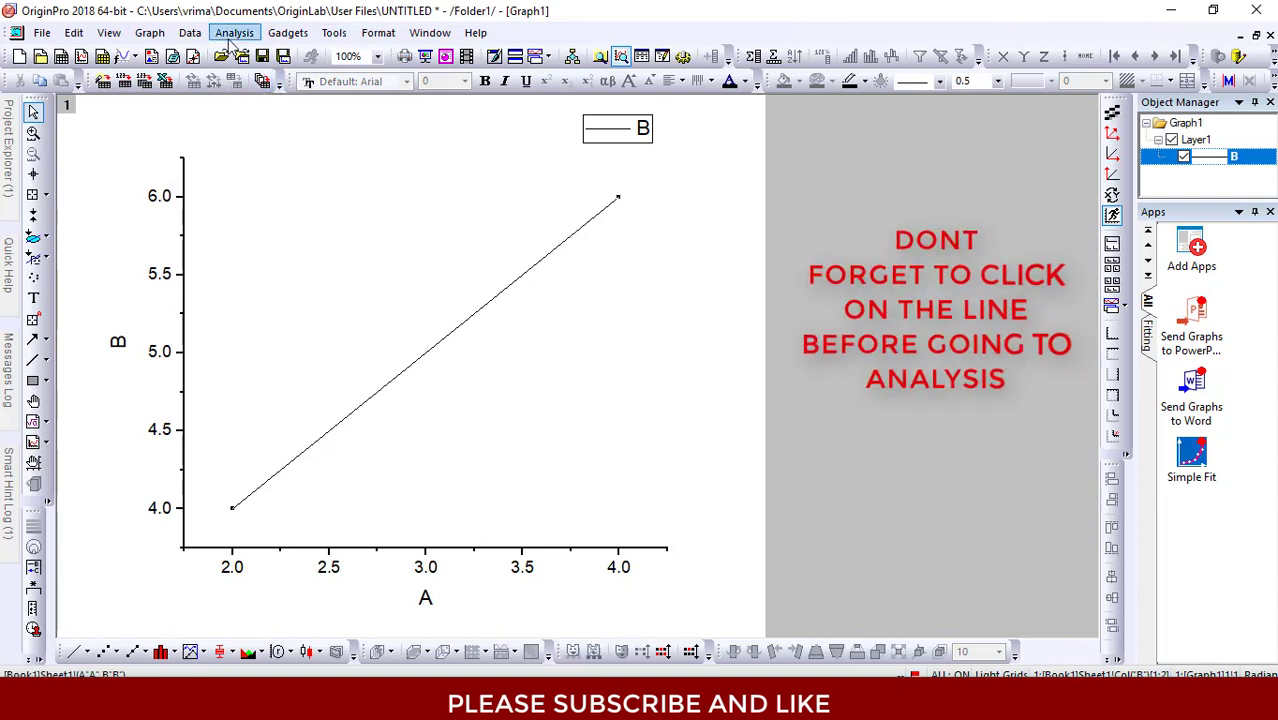
Start the Linear Fit dialog for the plotted B line from the Analysis menu
click(234, 32)
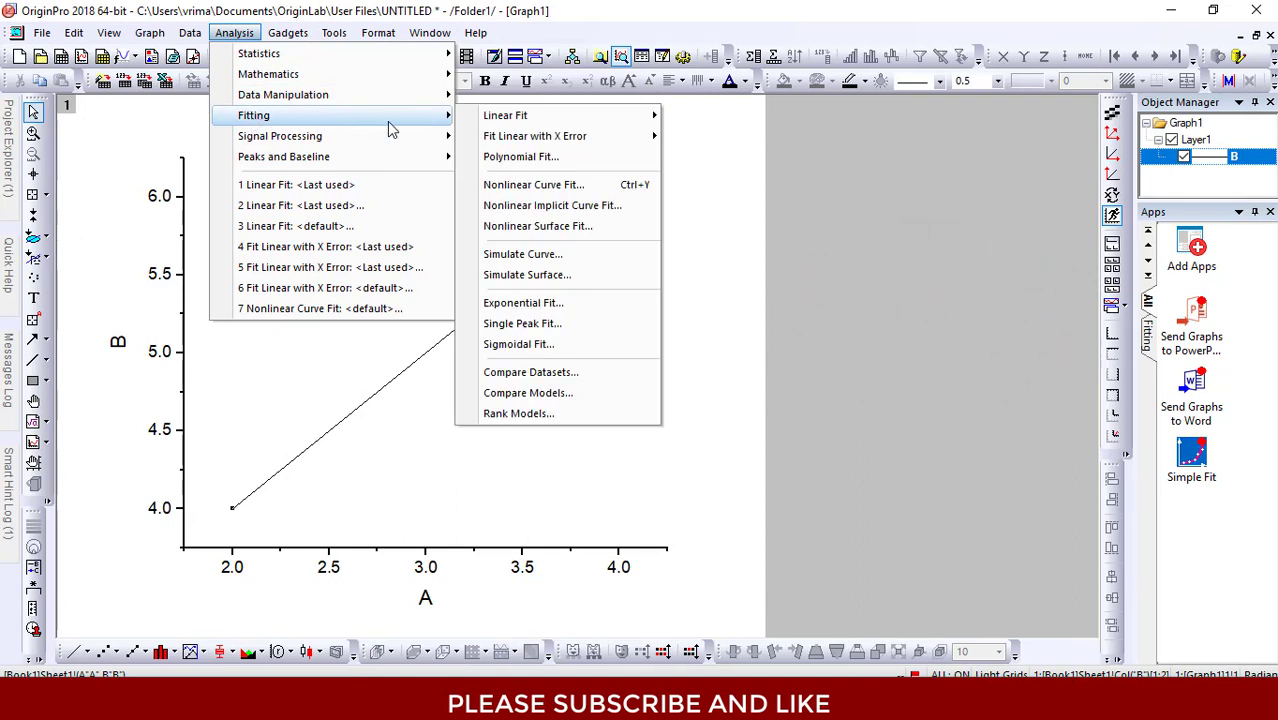
mouse_move(504, 114)
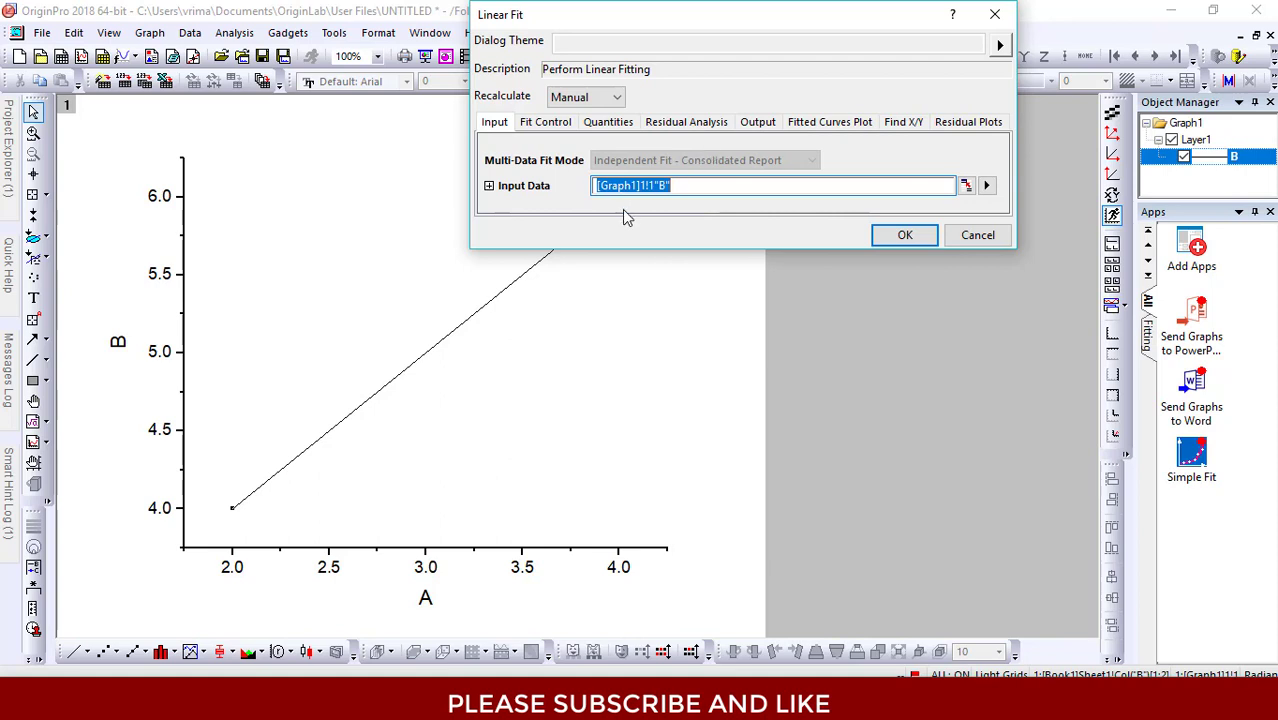
mouse_move(560, 78)
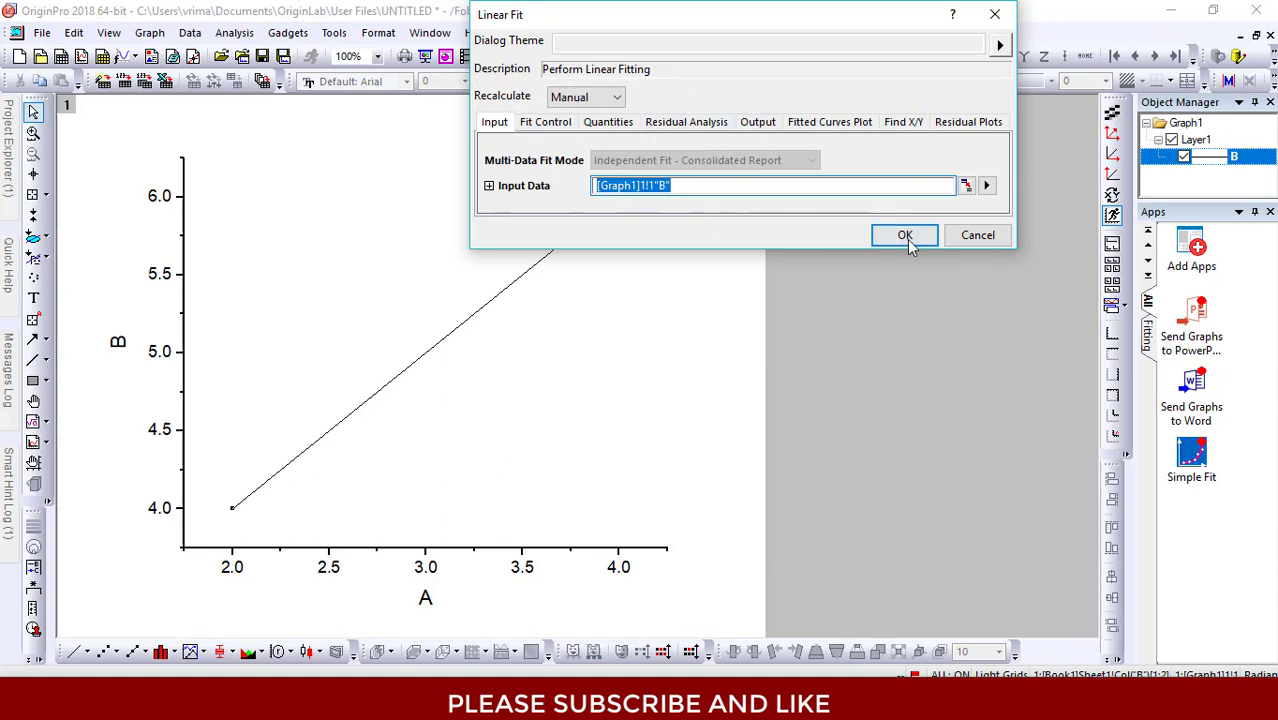
Run the linear fit and decline switching to the report sheet, keeping the graph active
click(904, 234)
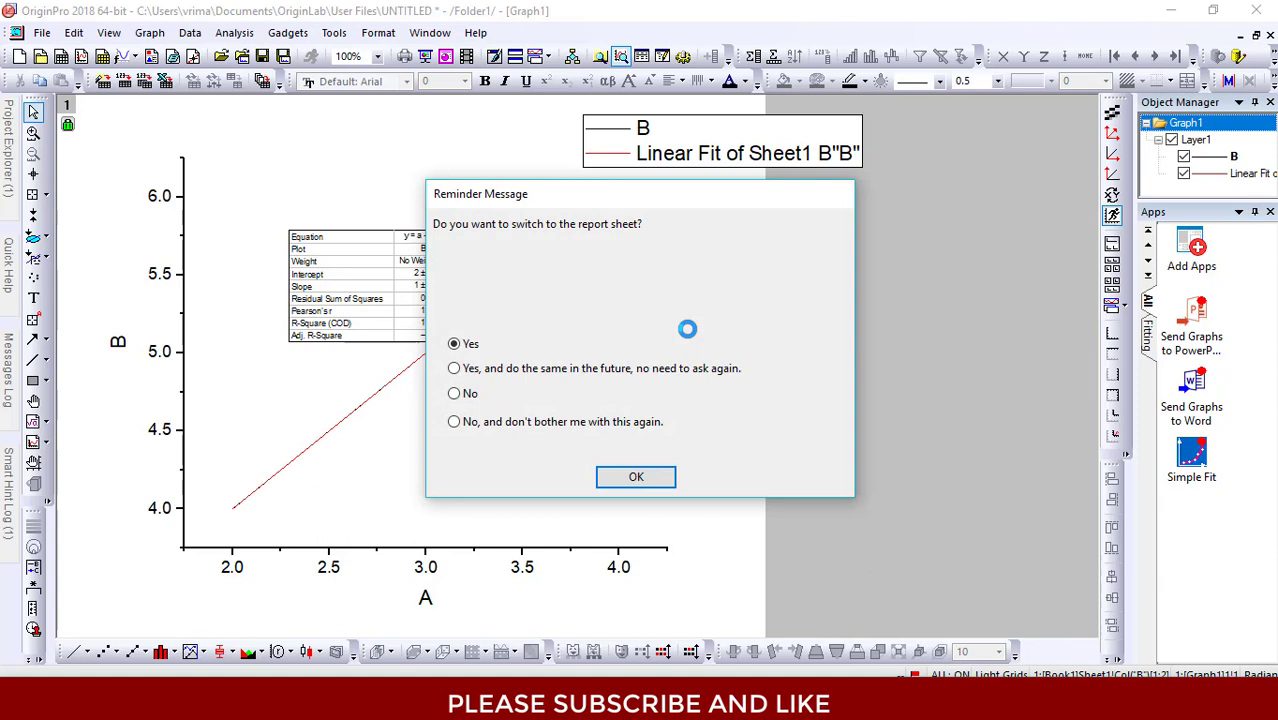
mouse_move(512, 250)
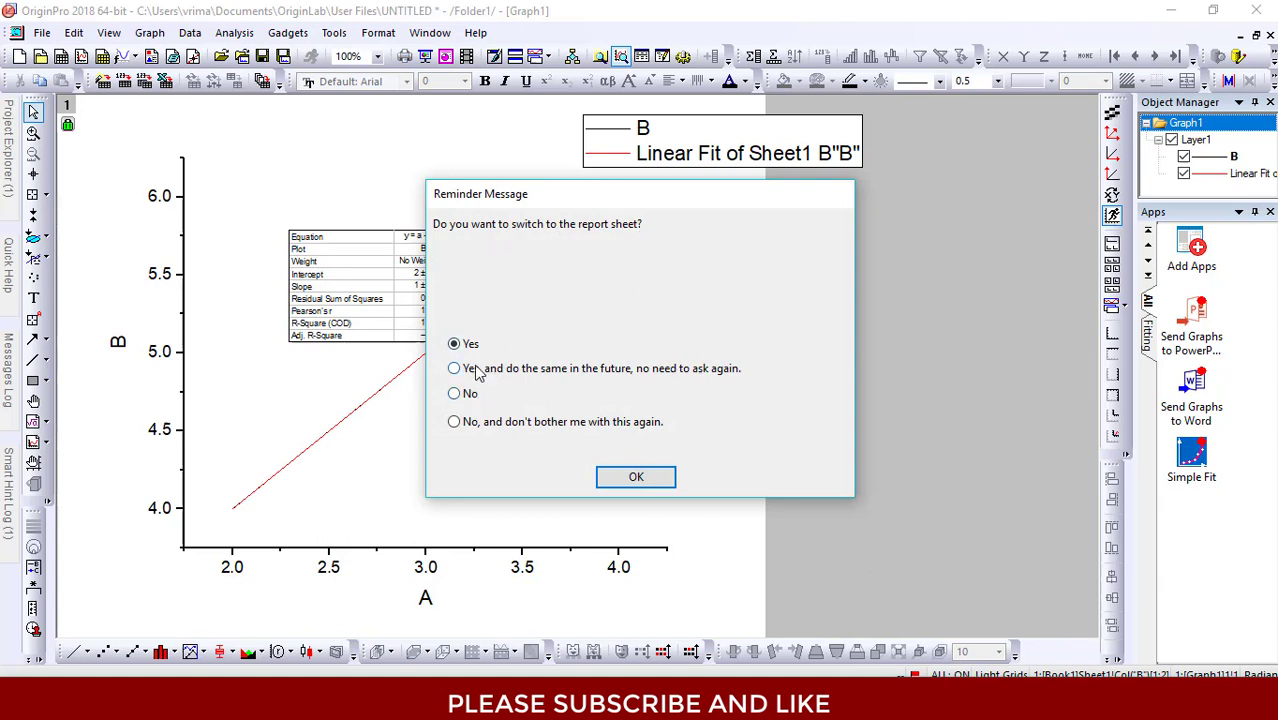
mouse_move(454, 398)
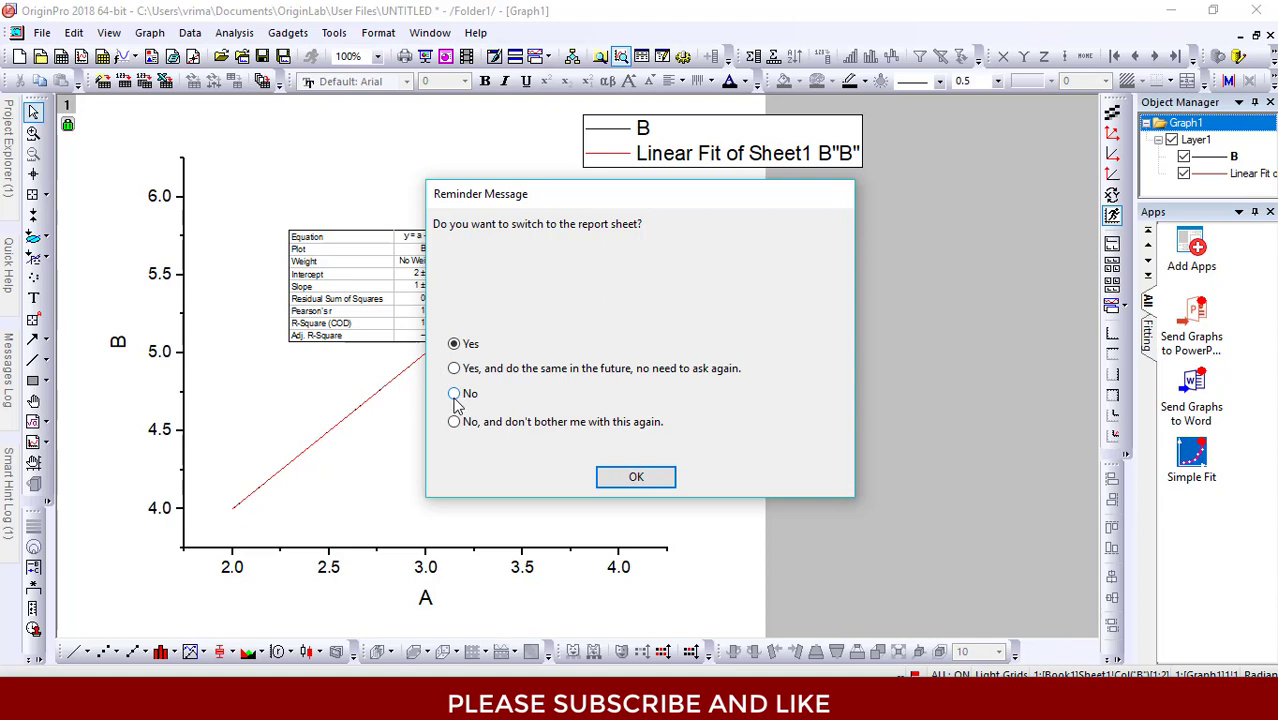
click(454, 392)
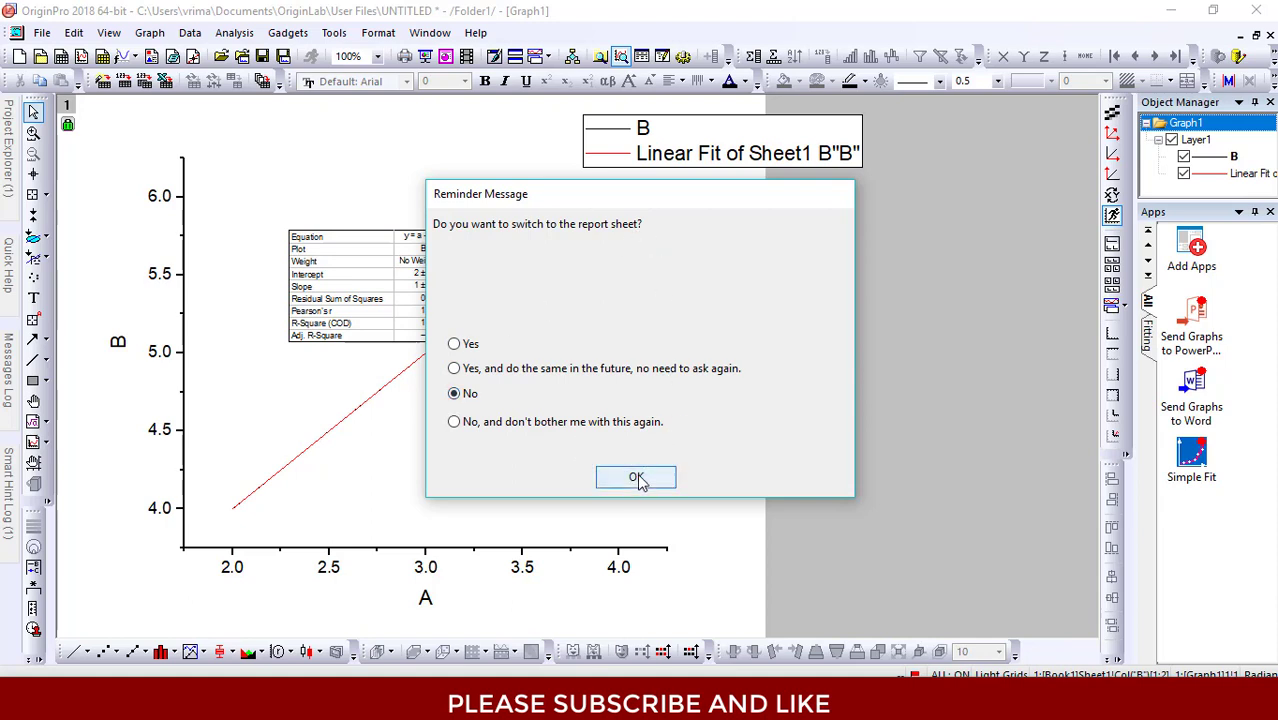
click(636, 476)
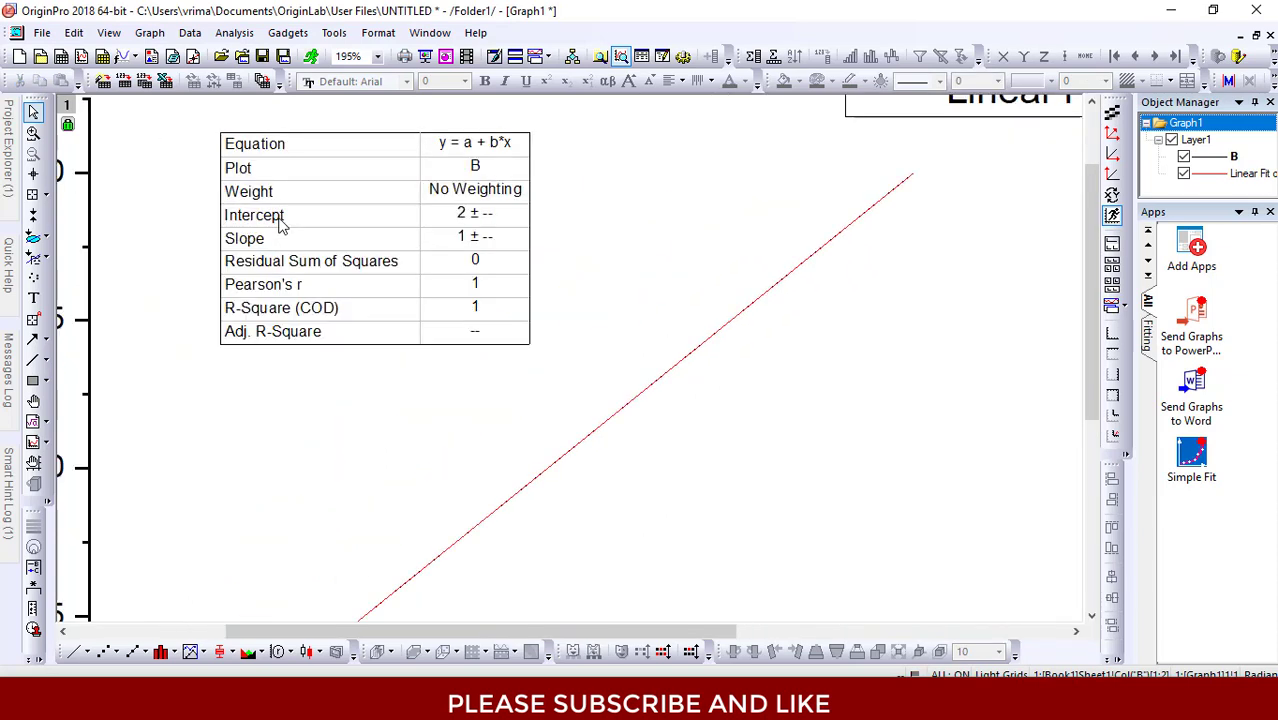
mouse_move(392, 236)
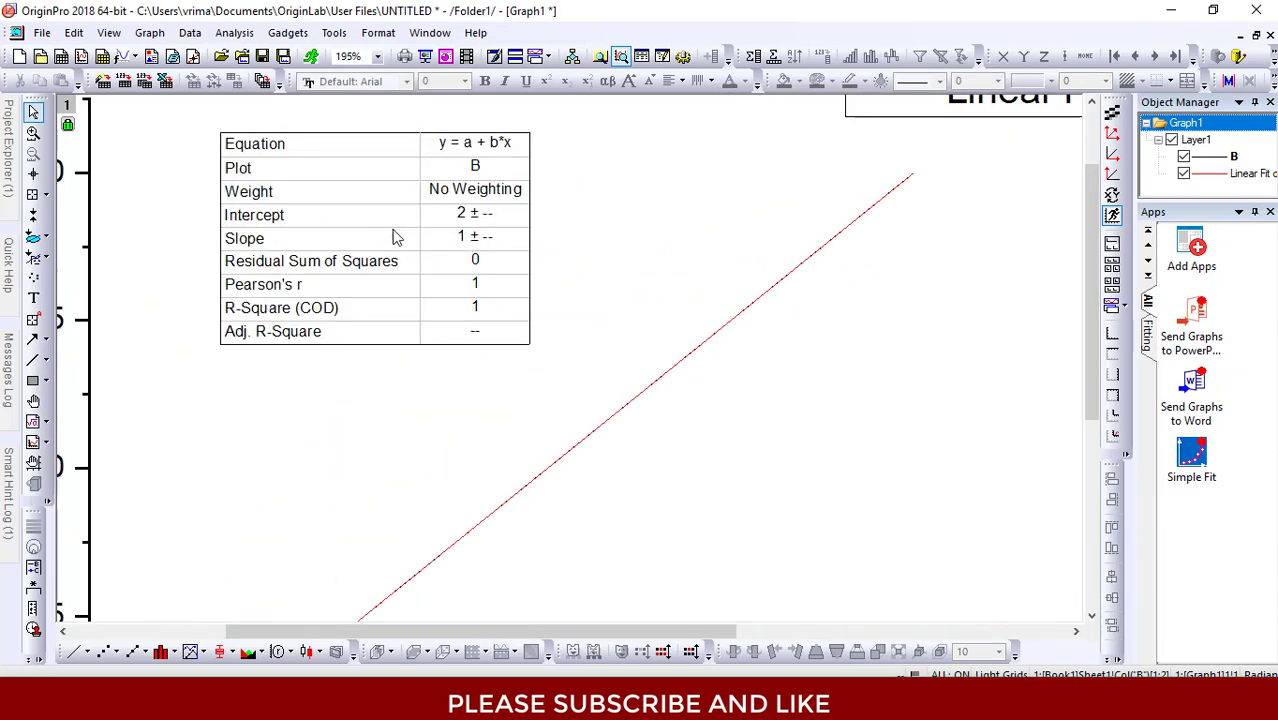
mouse_move(516, 244)
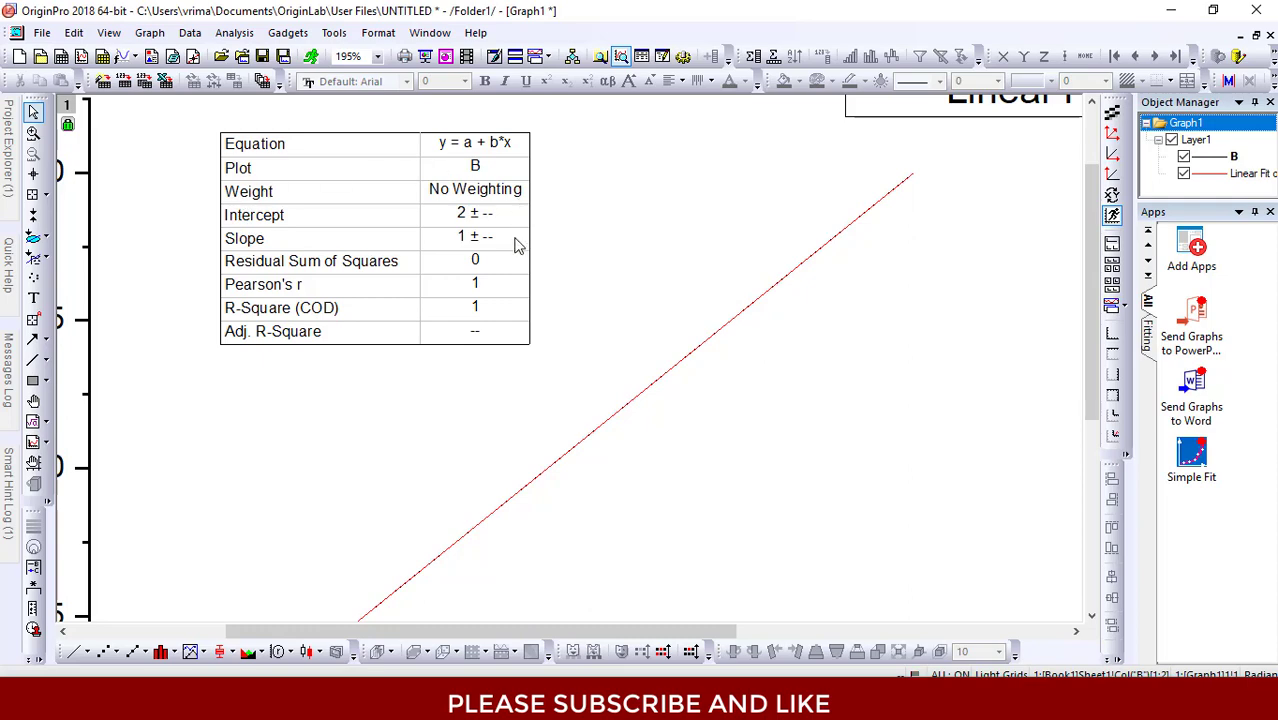